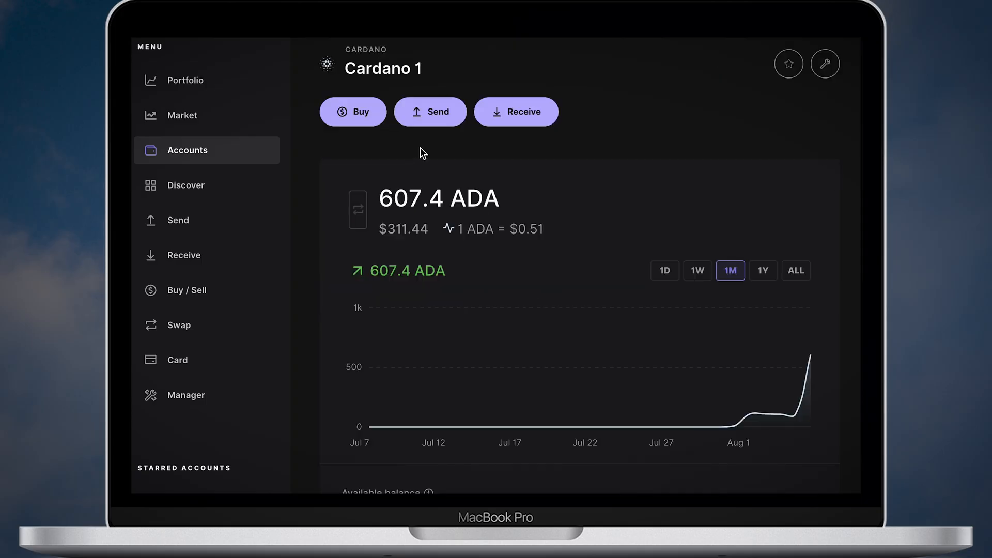
# Install the Yoroi extension from its Chrome Web Store page found in the Google results.
pyautogui.click(517, 112)
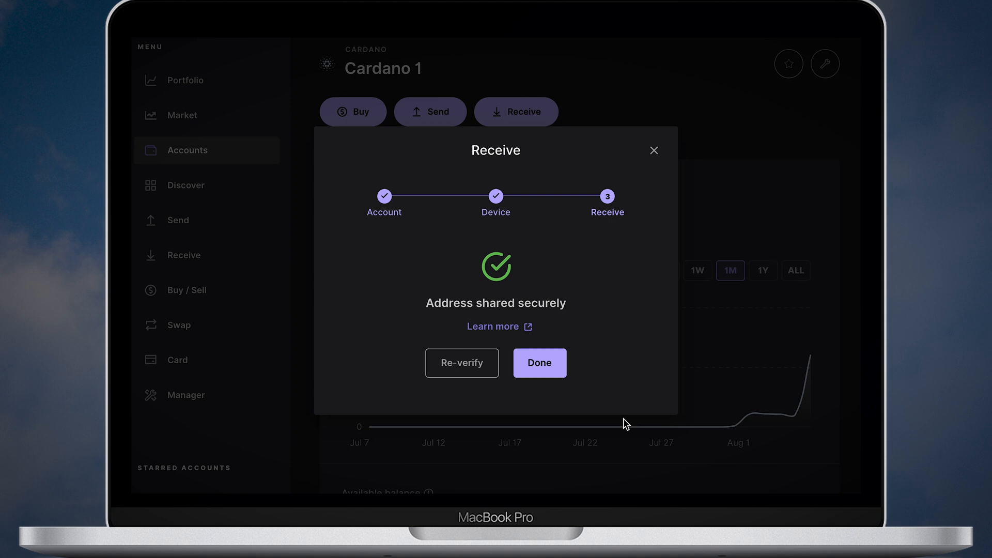
pyautogui.click(538, 363)
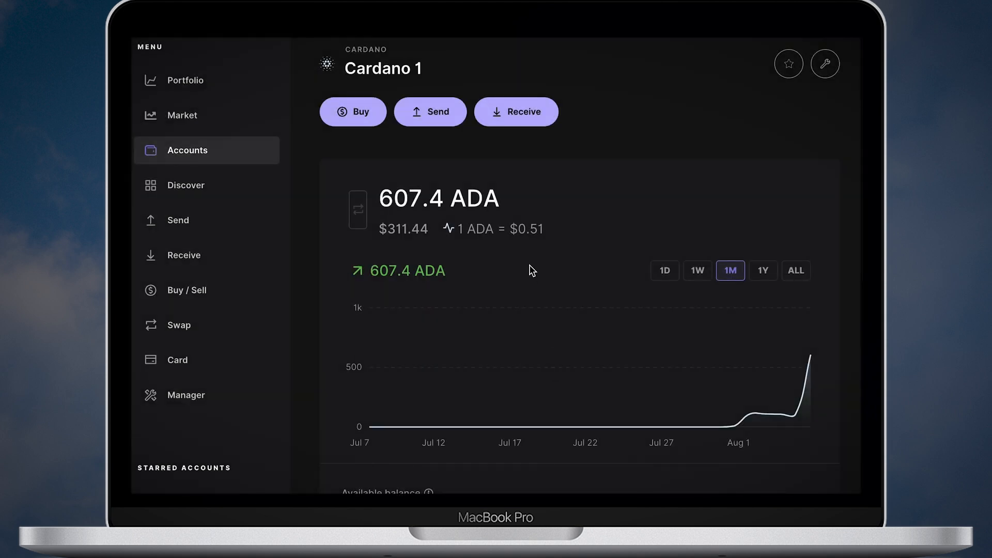
pyautogui.moveTo(474, 188)
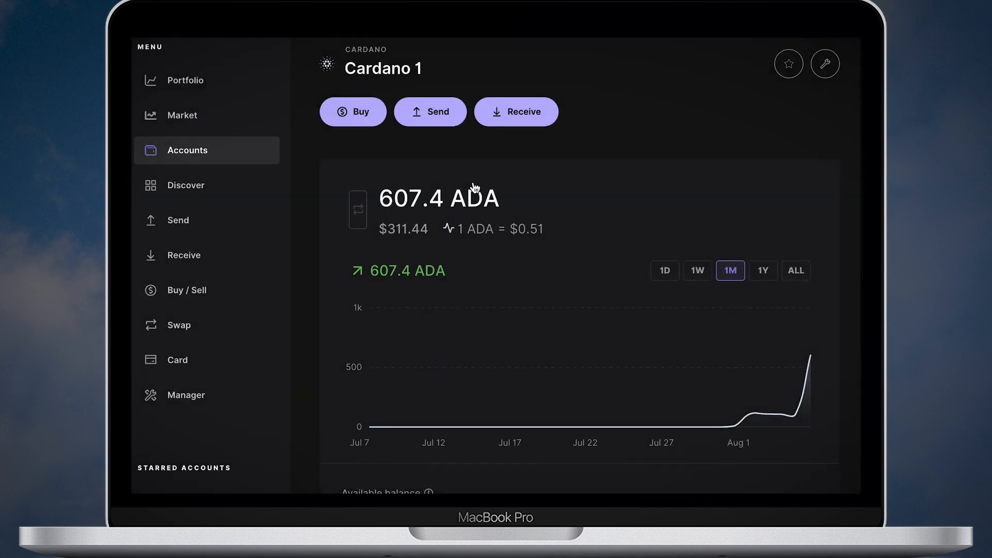
pyautogui.moveTo(390, 259)
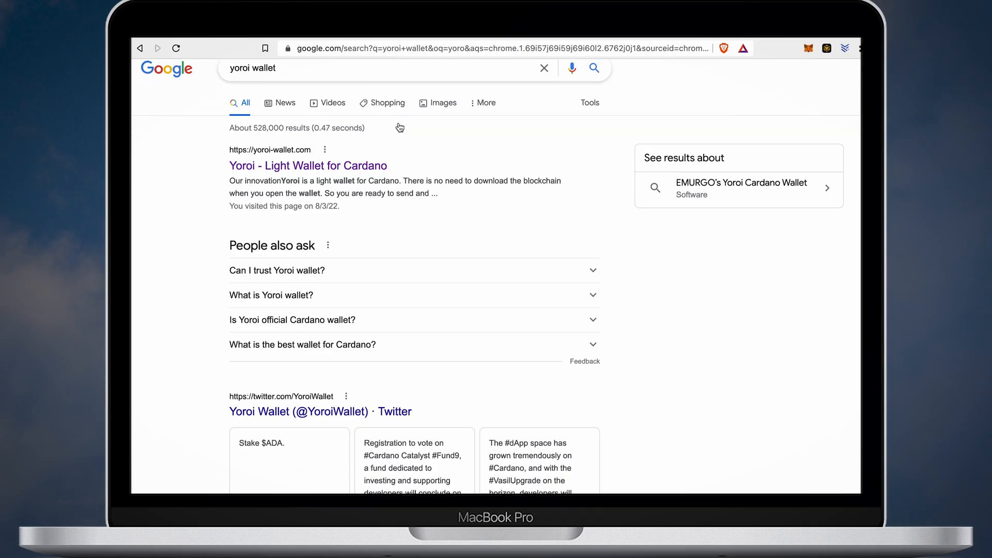
pyautogui.scroll(-3)
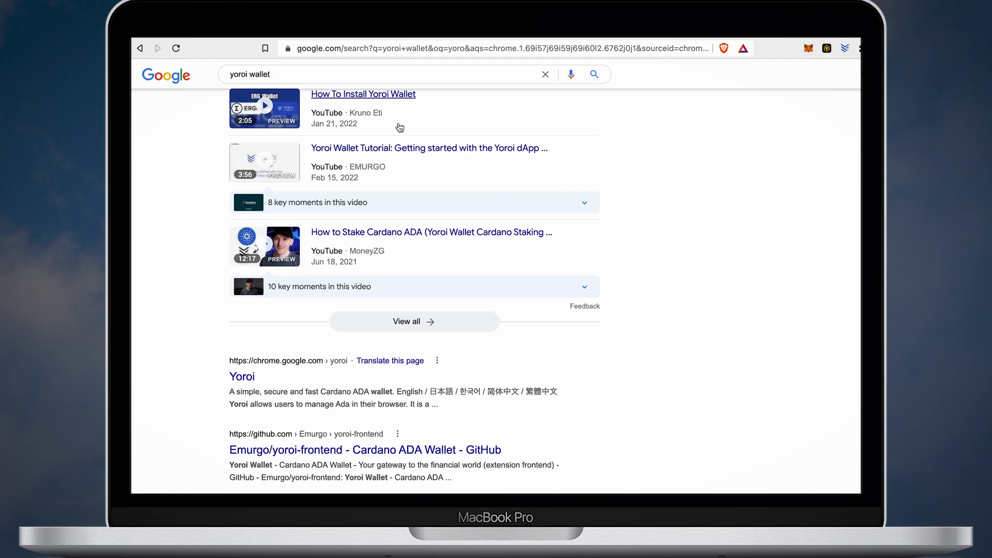
pyautogui.scroll(-3)
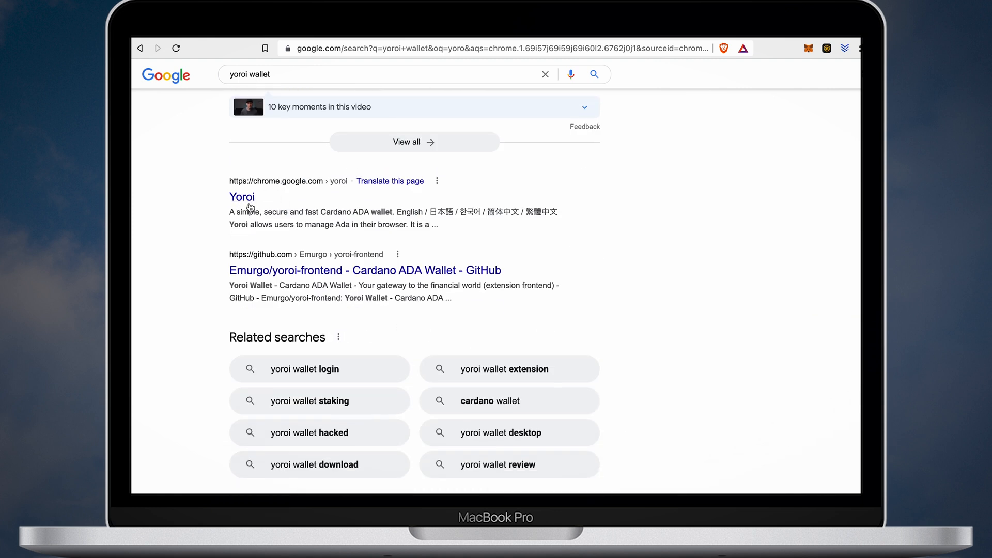
pyautogui.click(242, 197)
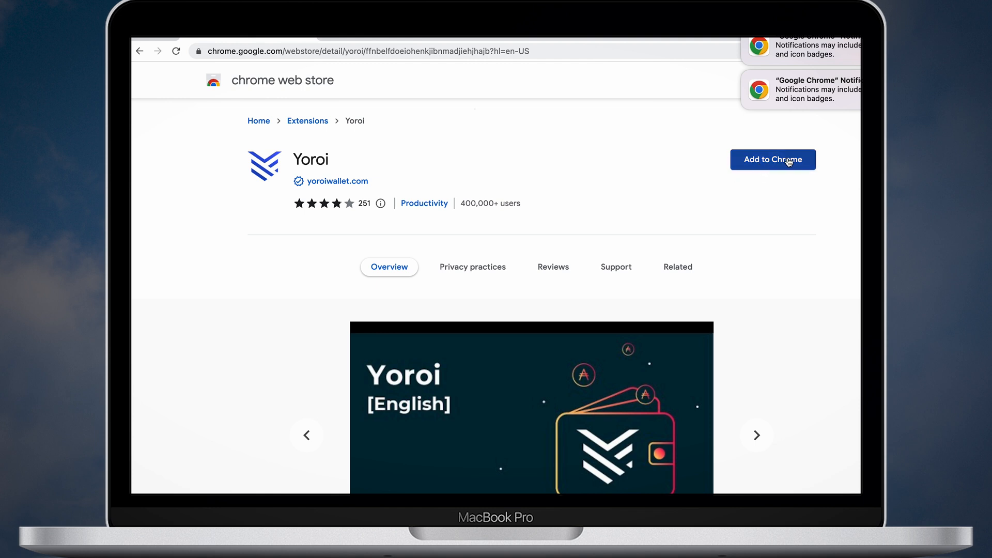
pyautogui.click(773, 159)
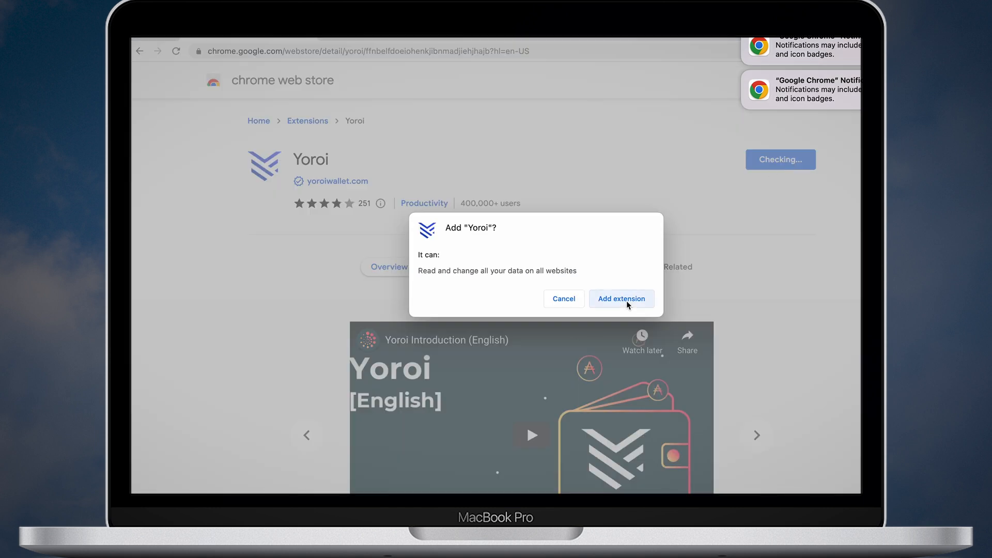
pyautogui.click(621, 298)
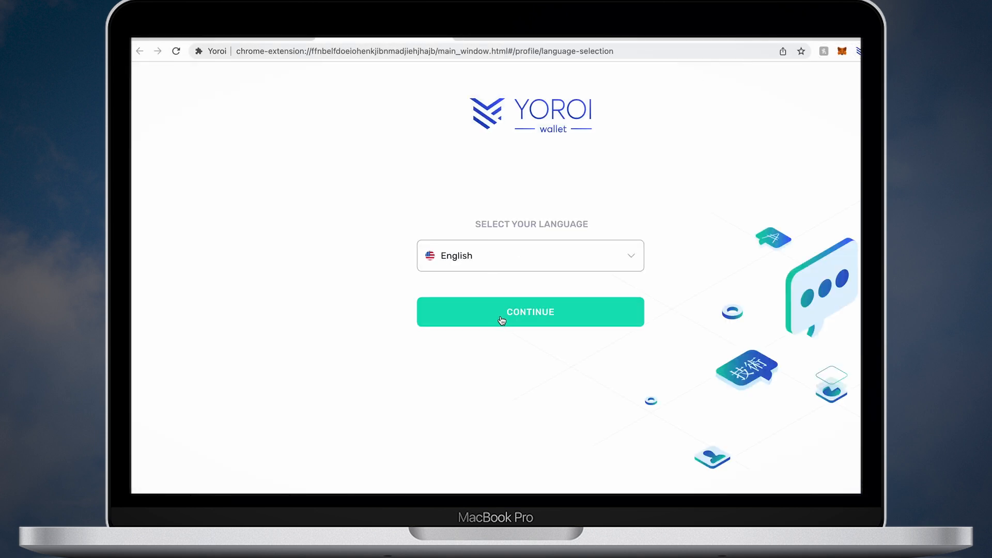
# Keep English as the language and allow Yoroi to handle web+cardano payment links.
pyautogui.click(529, 311)
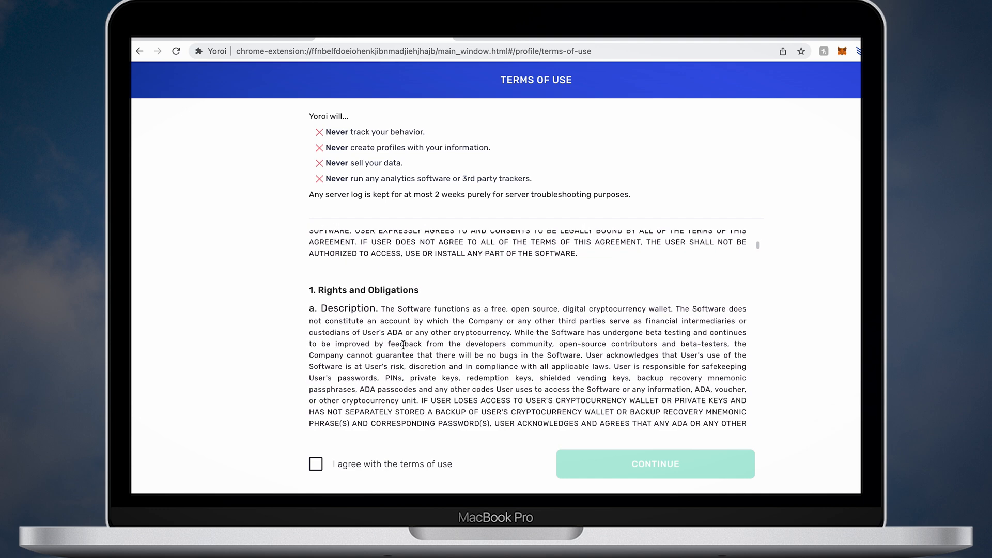
pyautogui.scroll(-3)
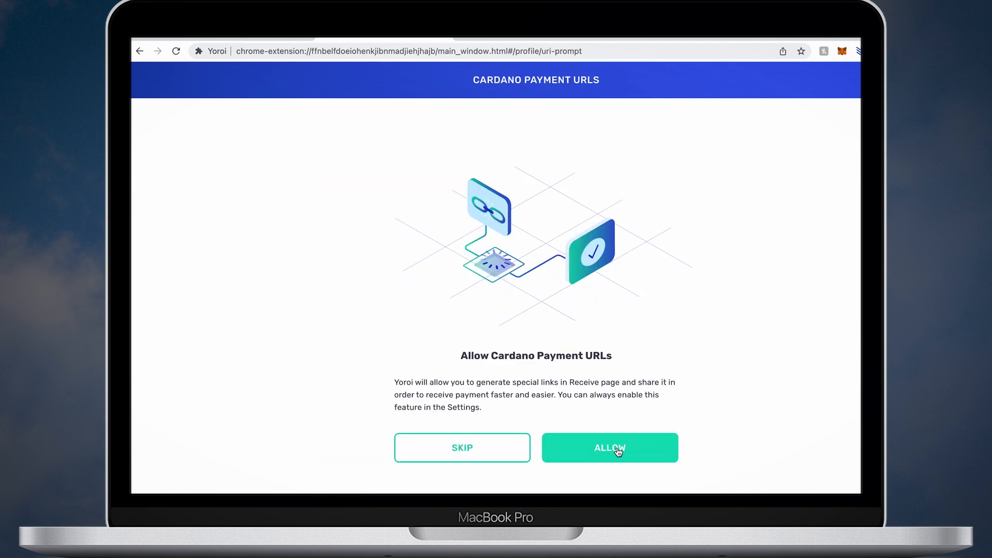
pyautogui.click(609, 447)
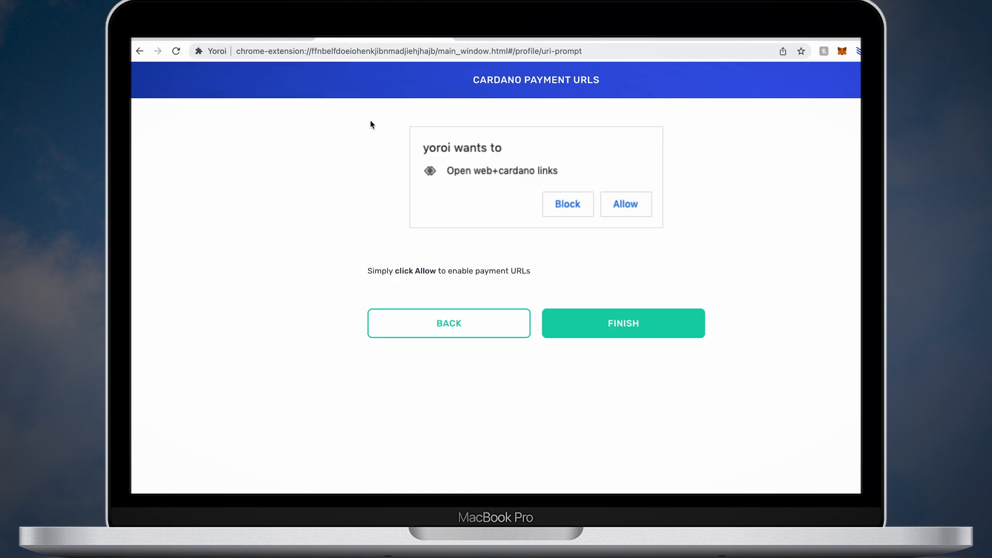
pyautogui.click(622, 323)
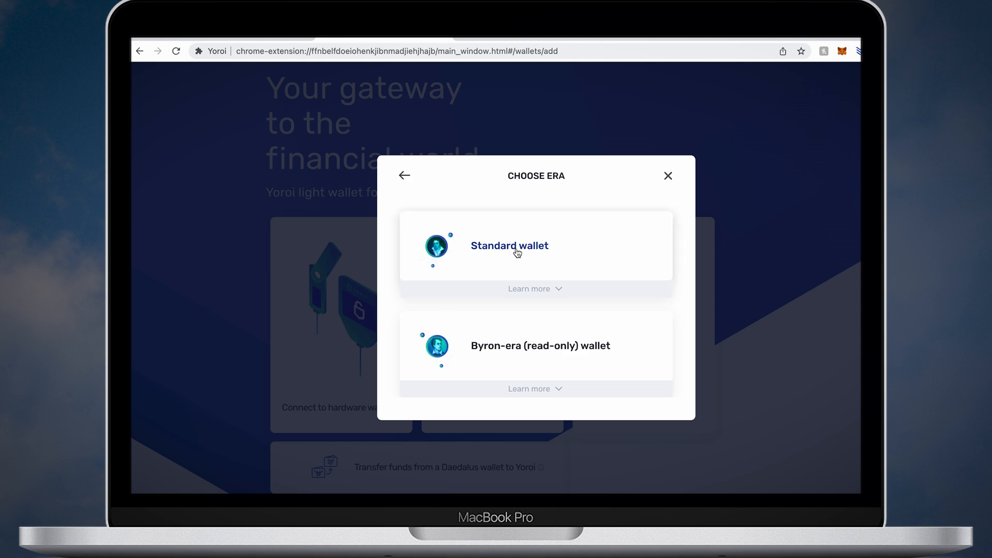
# Connect the standard Ledger Nano X wallet and save it as Yoroi-Ledger.
pyautogui.click(509, 246)
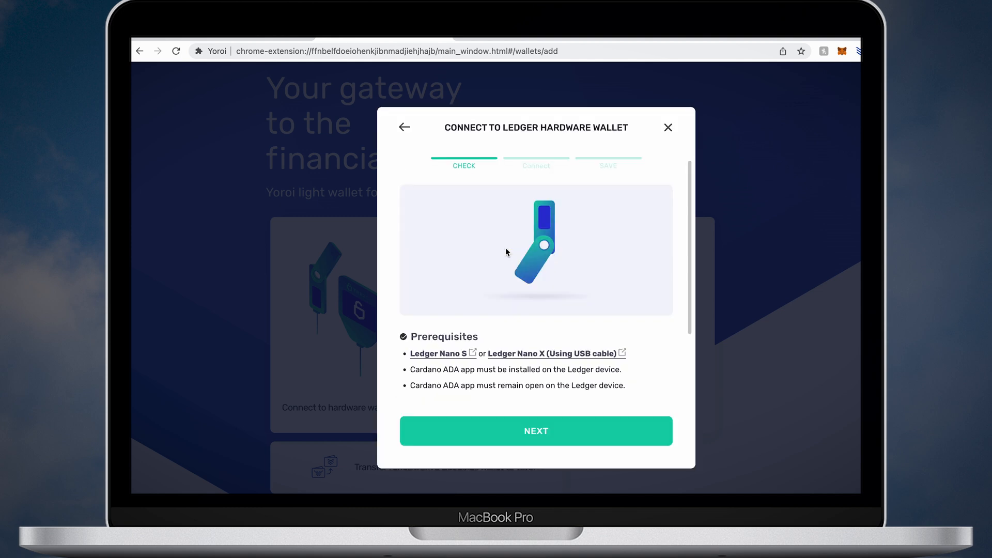
pyautogui.click(535, 431)
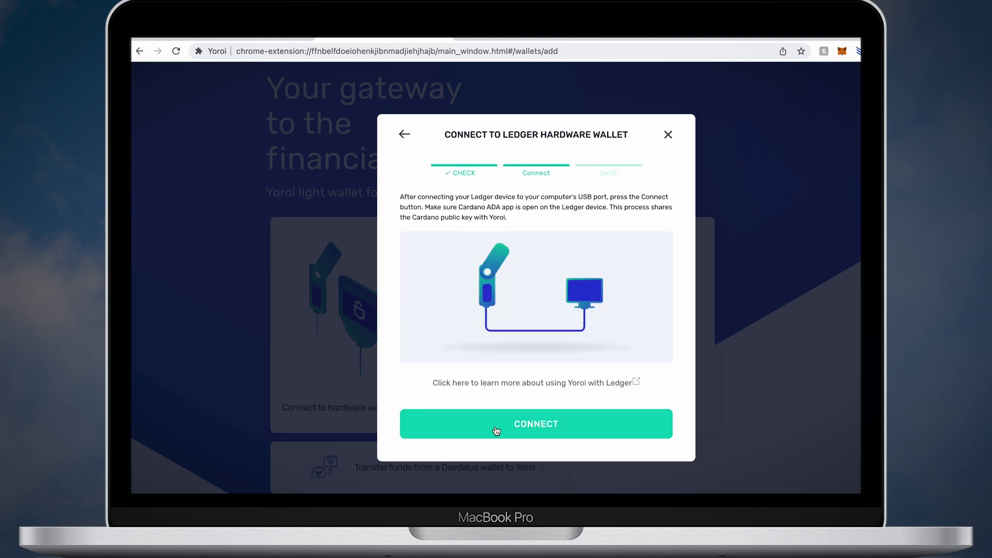
pyautogui.click(535, 424)
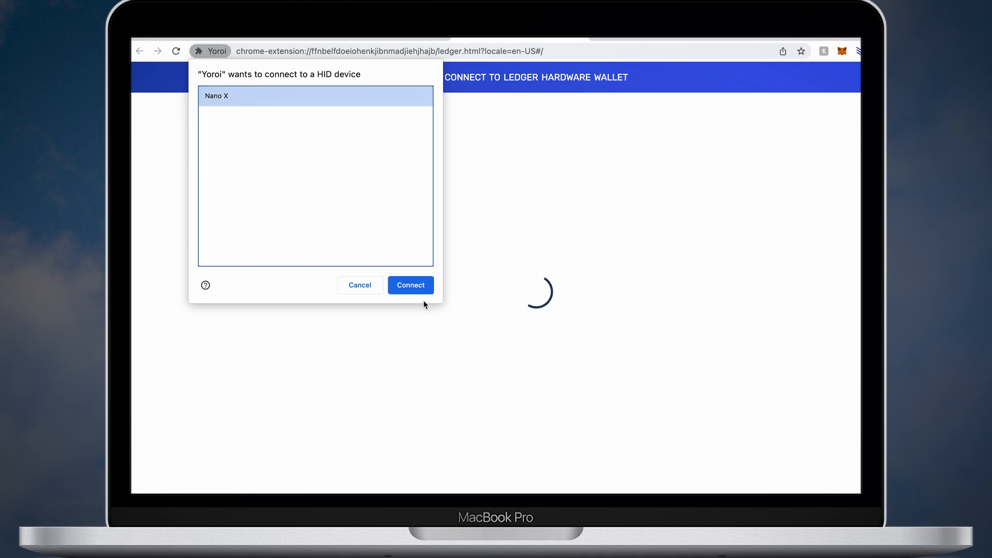
pyautogui.click(411, 286)
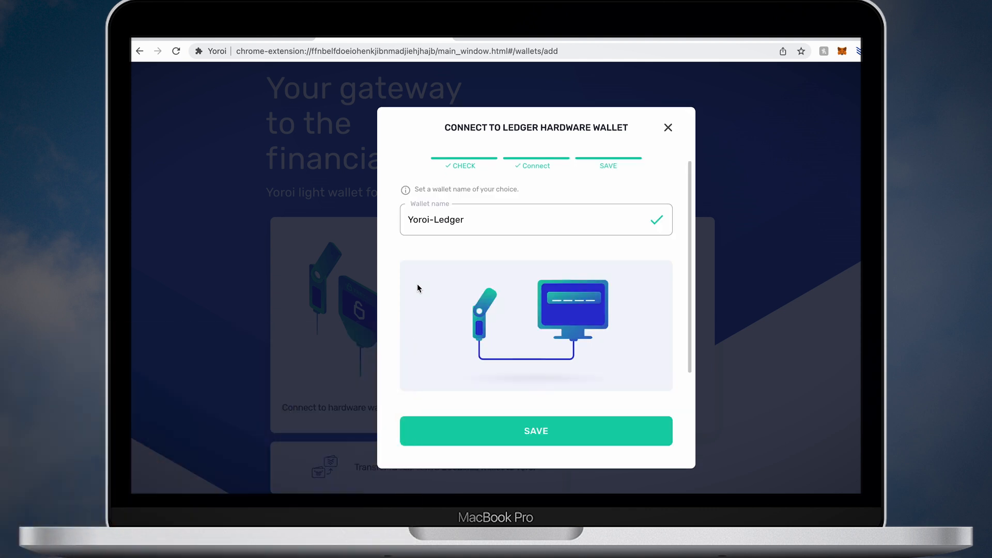
pyautogui.click(536, 431)
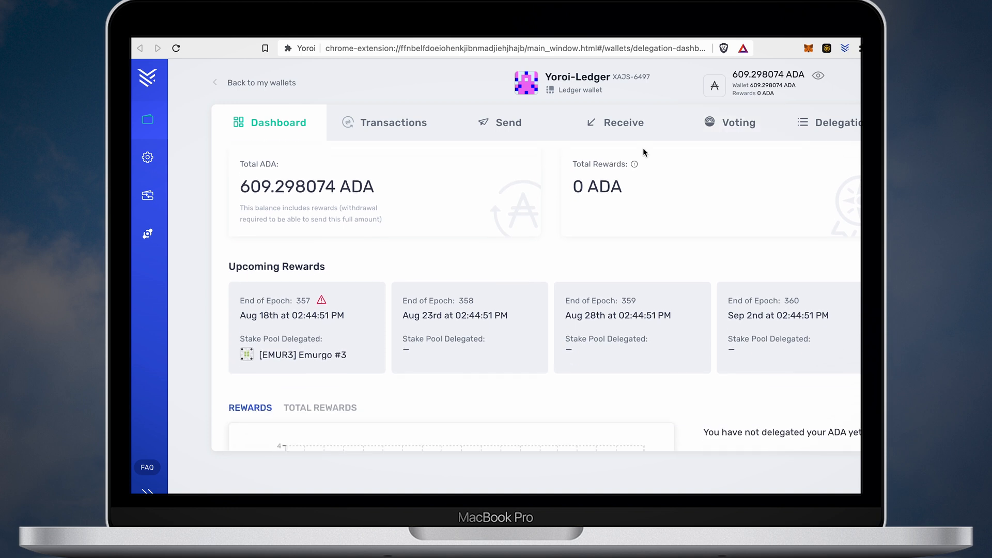
pyautogui.moveTo(317, 317)
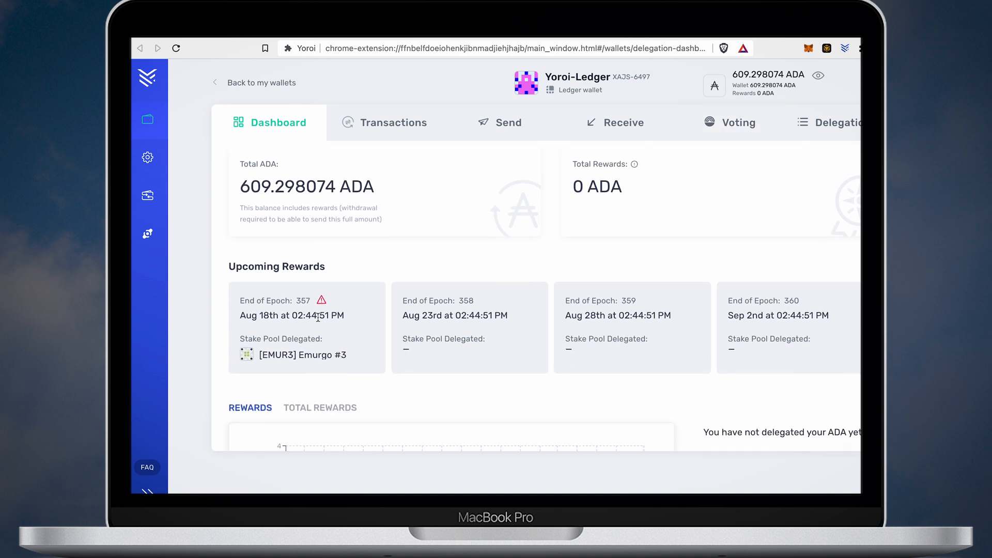
# Review the dashboard rewards chart and bring up the Delegation stake pool list.
pyautogui.scroll(-3)
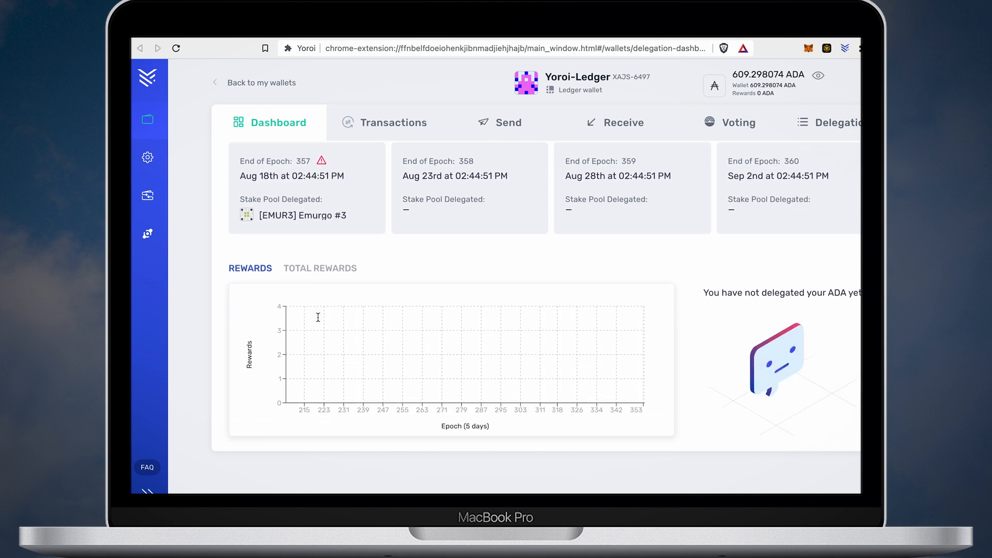
pyautogui.click(828, 122)
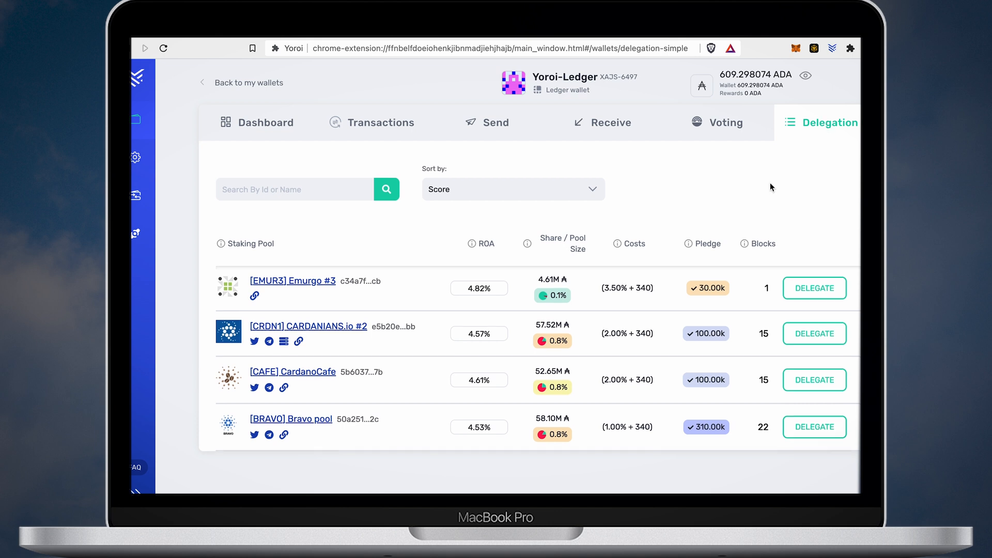
# Delegate Yoroi-Ledger's ADA to [EMUR3] Emurgo #3, signing the transaction on the Ledger Nano X.
pyautogui.click(814, 289)
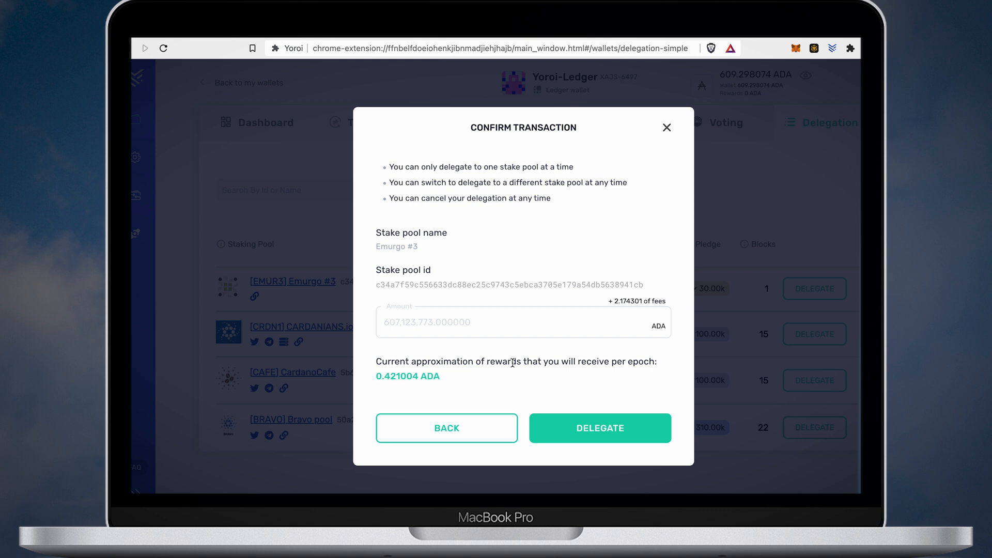
pyautogui.click(598, 428)
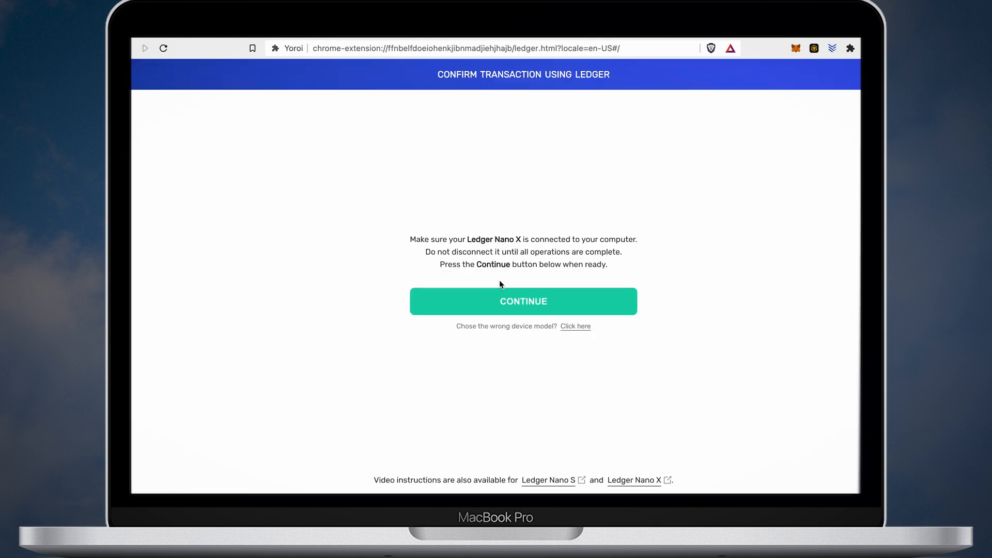
pyautogui.click(523, 300)
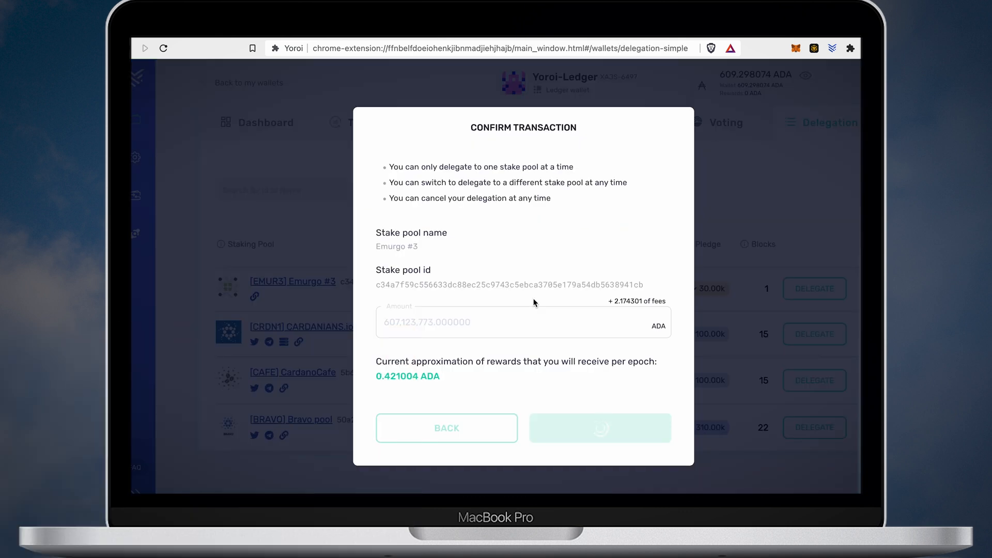
pyautogui.click(598, 428)
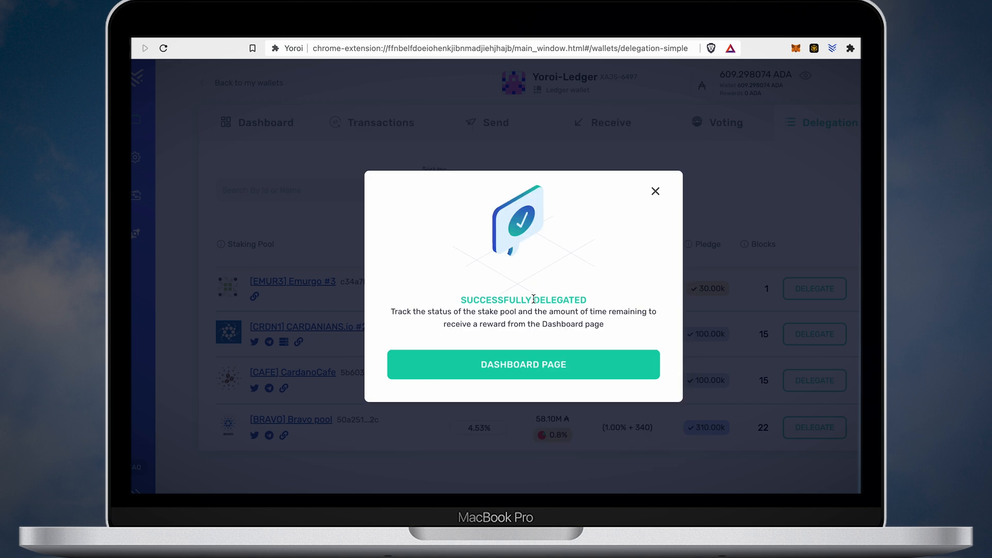
pyautogui.moveTo(523, 347)
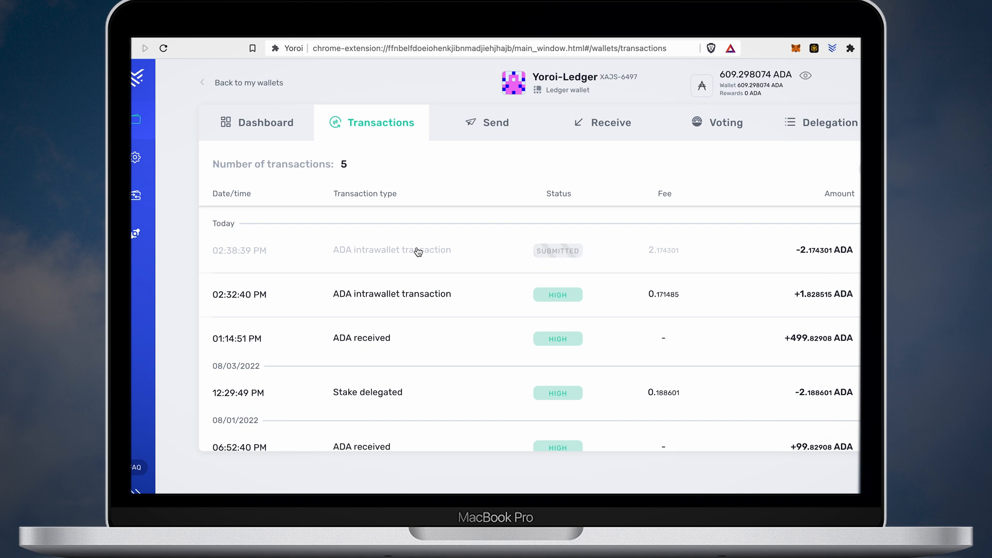
pyautogui.moveTo(576, 258)
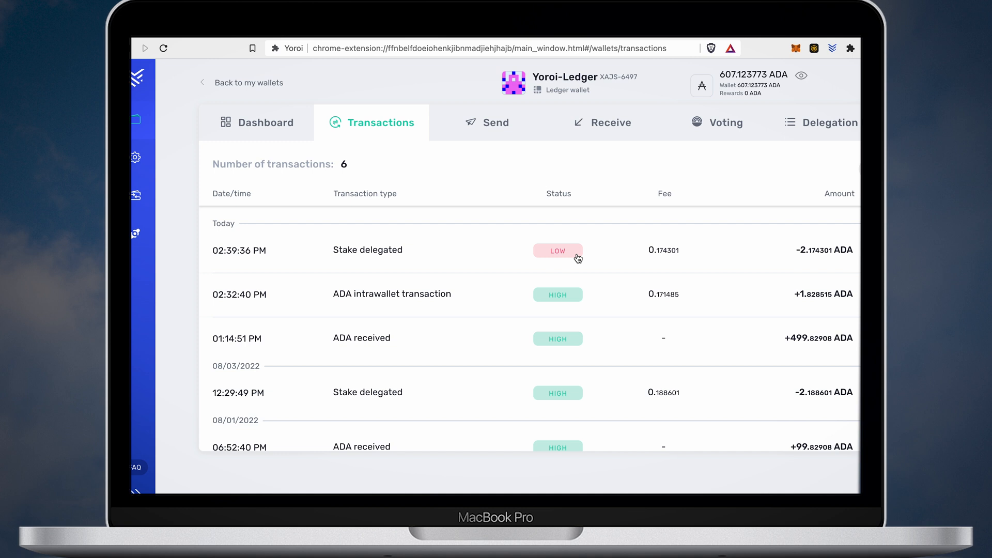
# Return to the dashboard once the Stake delegated transaction is recorded.
pyautogui.click(266, 122)
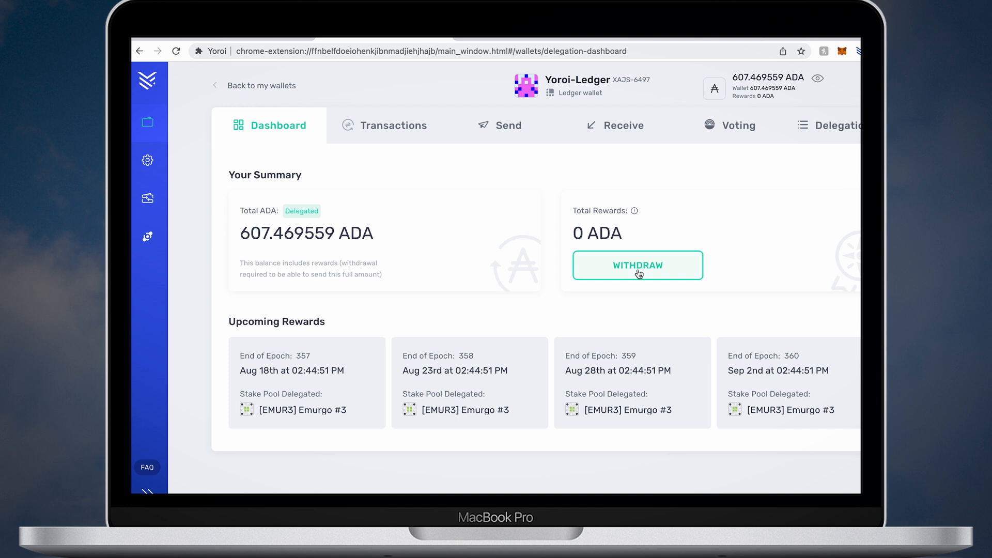
# Withdraw the rewards with the staking key deregistered and confirm the transaction.
pyautogui.click(638, 265)
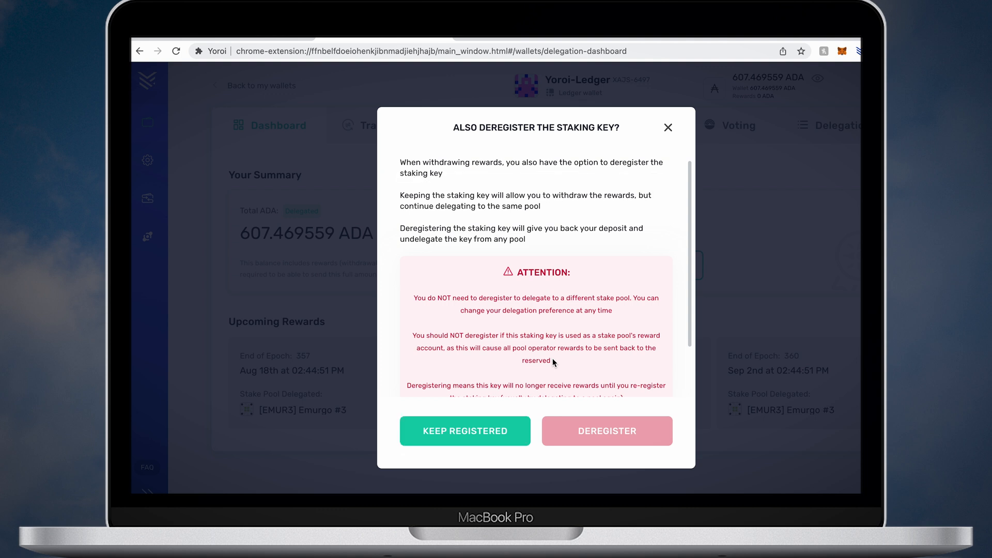
pyautogui.scroll(-3)
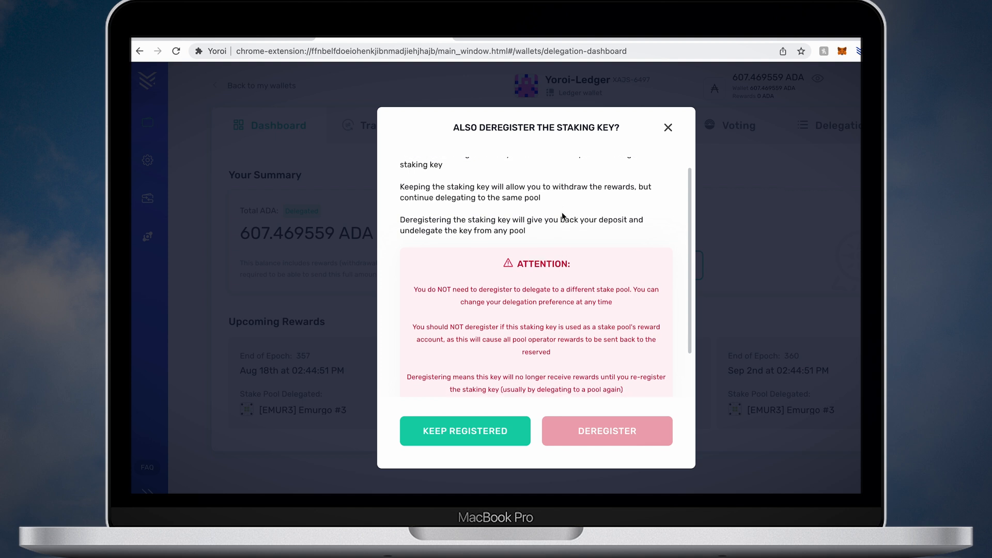
pyautogui.click(606, 431)
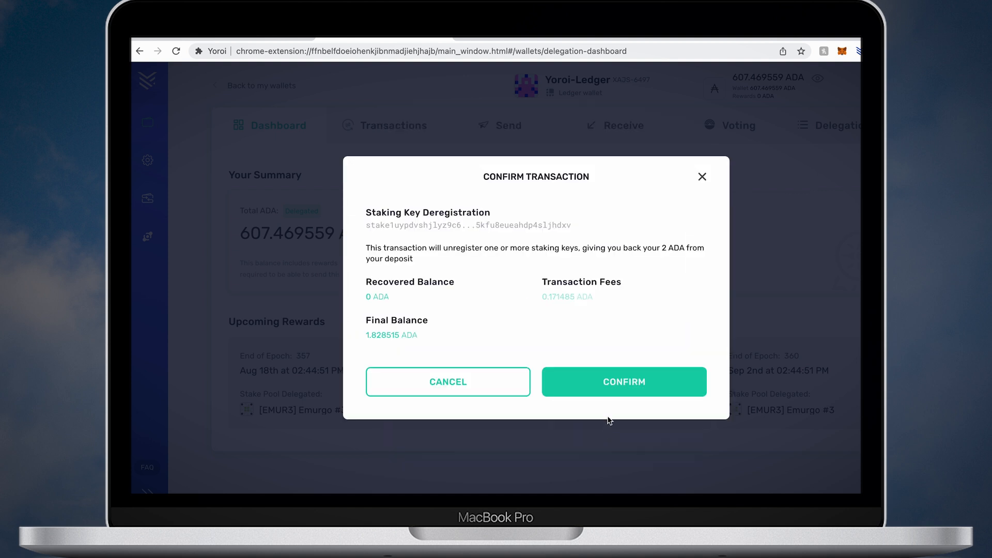
pyautogui.click(622, 381)
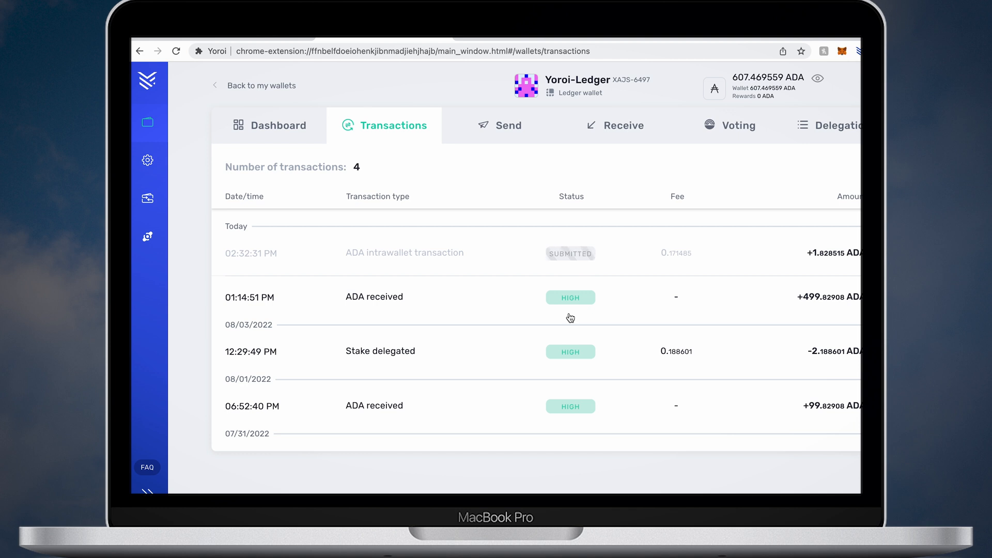
# Return to the Yoroi-Ledger dashboard after reviewing the submitted intrawallet withdrawal.
pyautogui.click(277, 126)
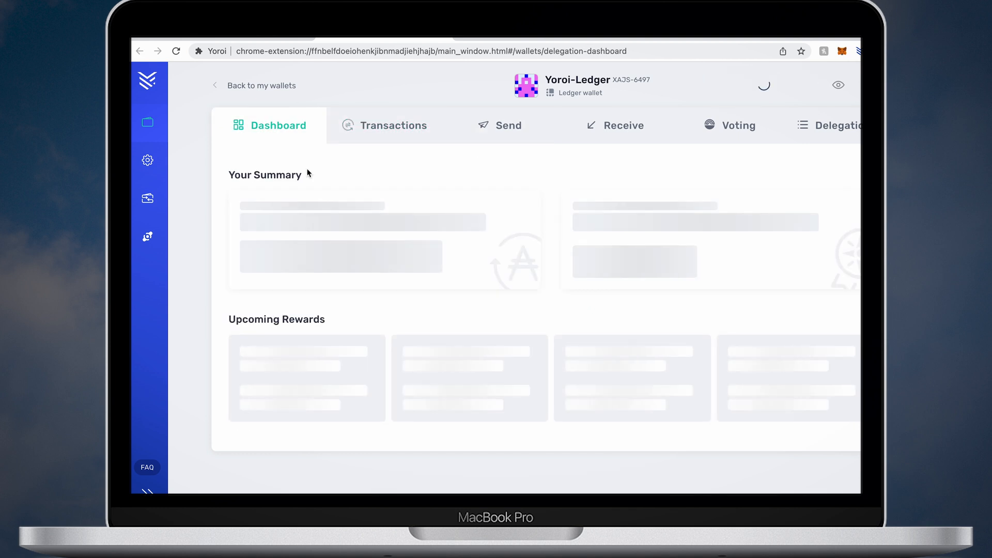